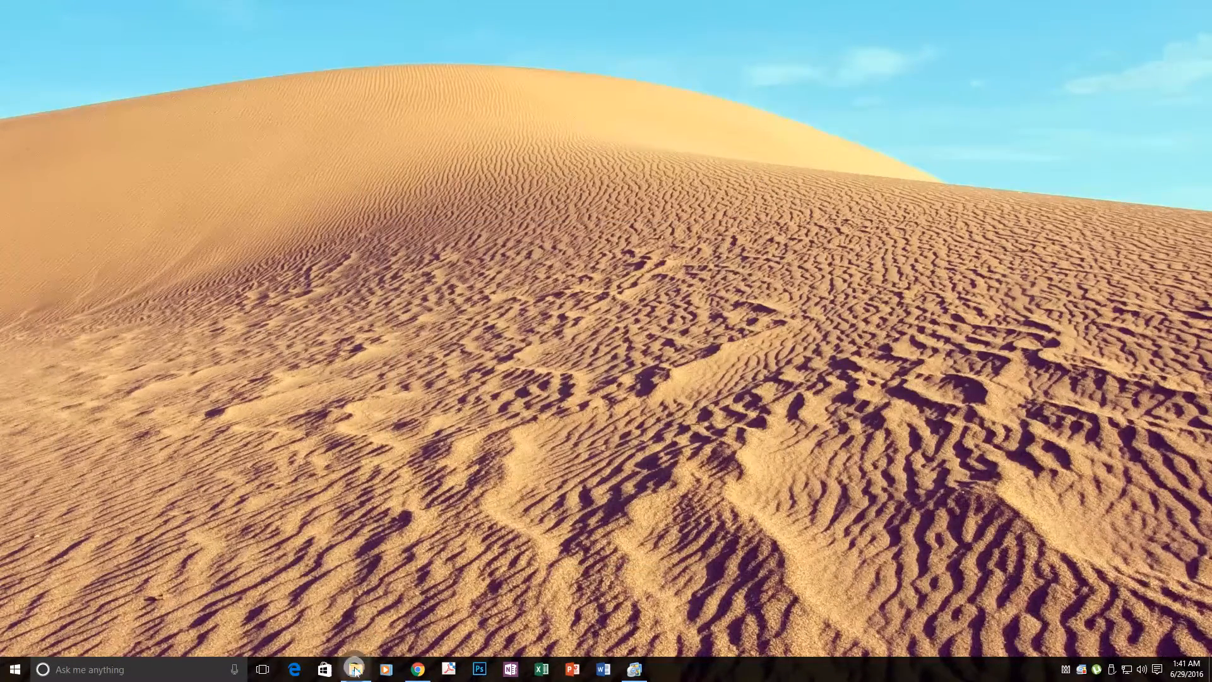
Open CIS115_U4_DiscussionPresentation (1) from the Downloads folder, triggering the content-repair warning.
left_click(356, 668)
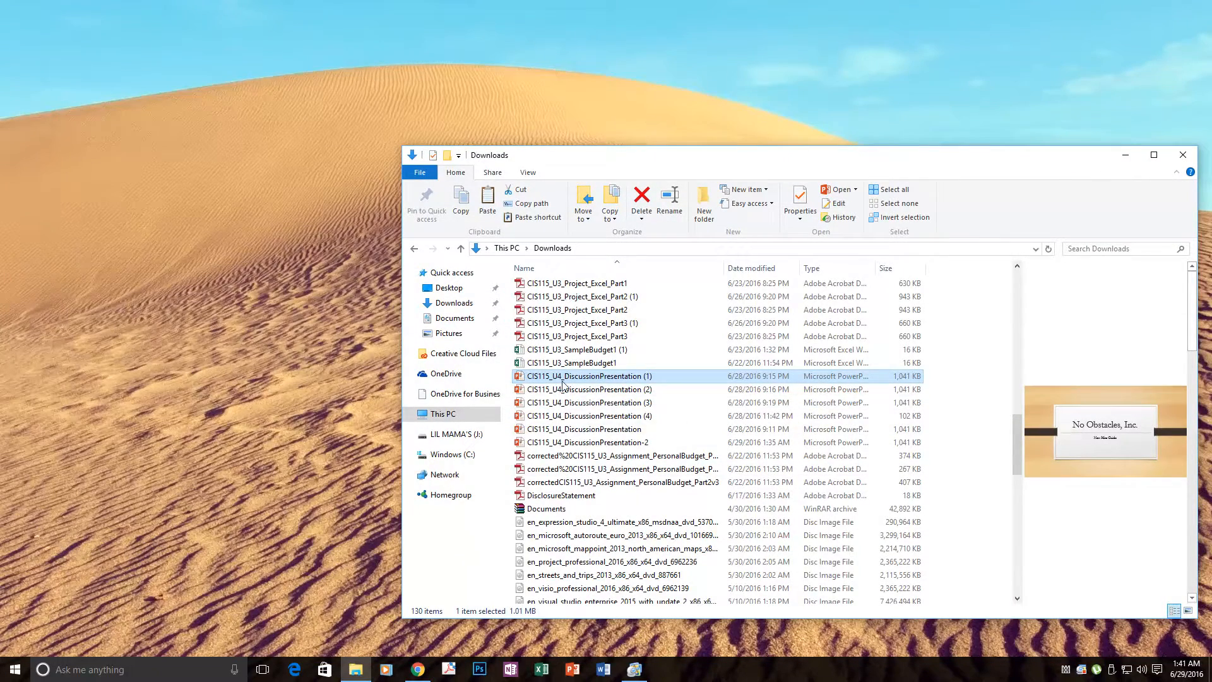
double_click(589, 376)
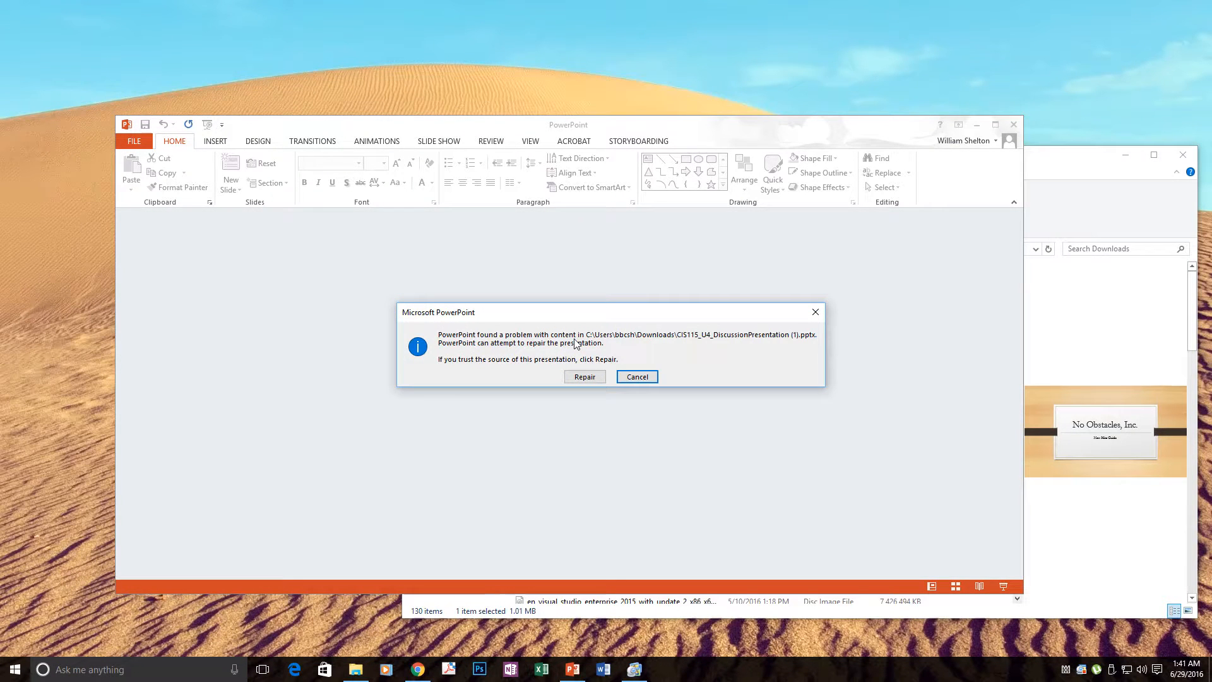
mouse_move(480, 361)
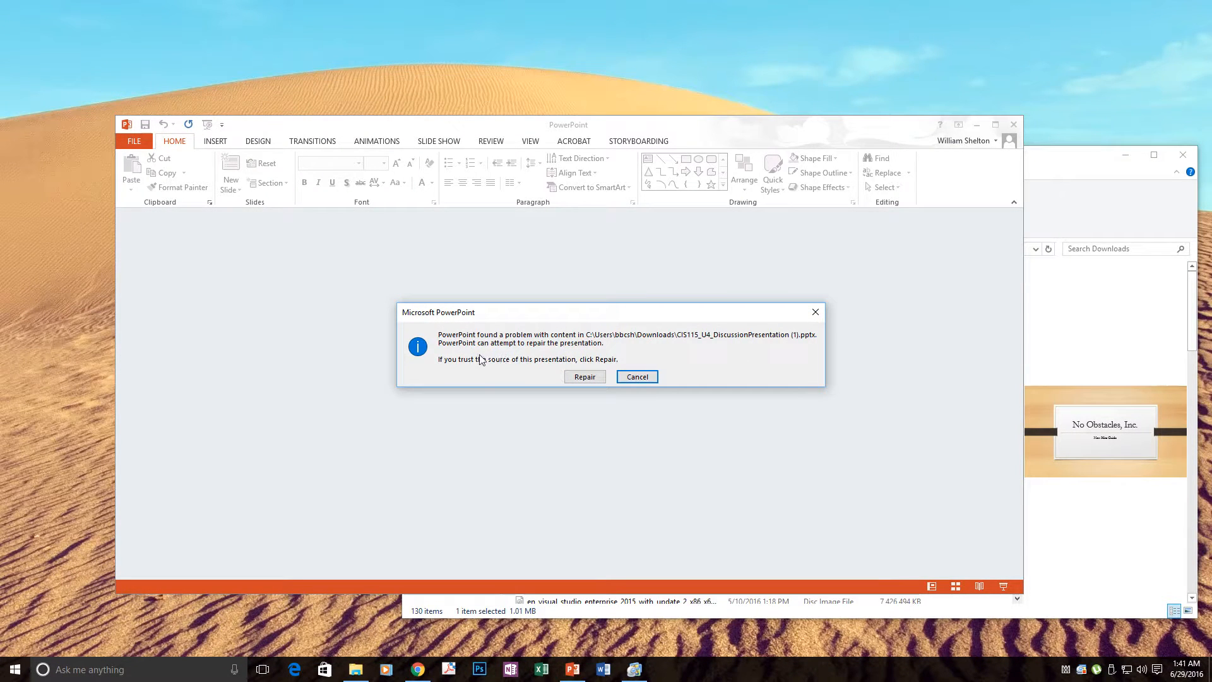
mouse_move(568, 357)
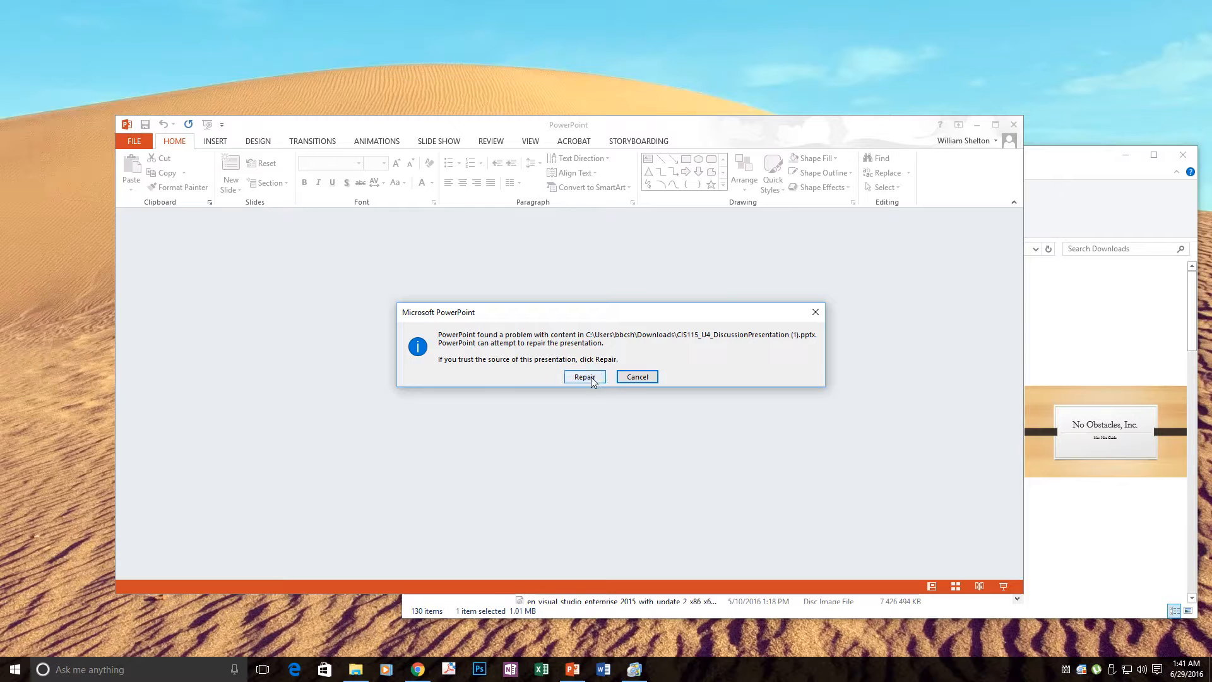
Attempt the repair, then show and select the help text blaming possible antivirus interference.
left_click(584, 376)
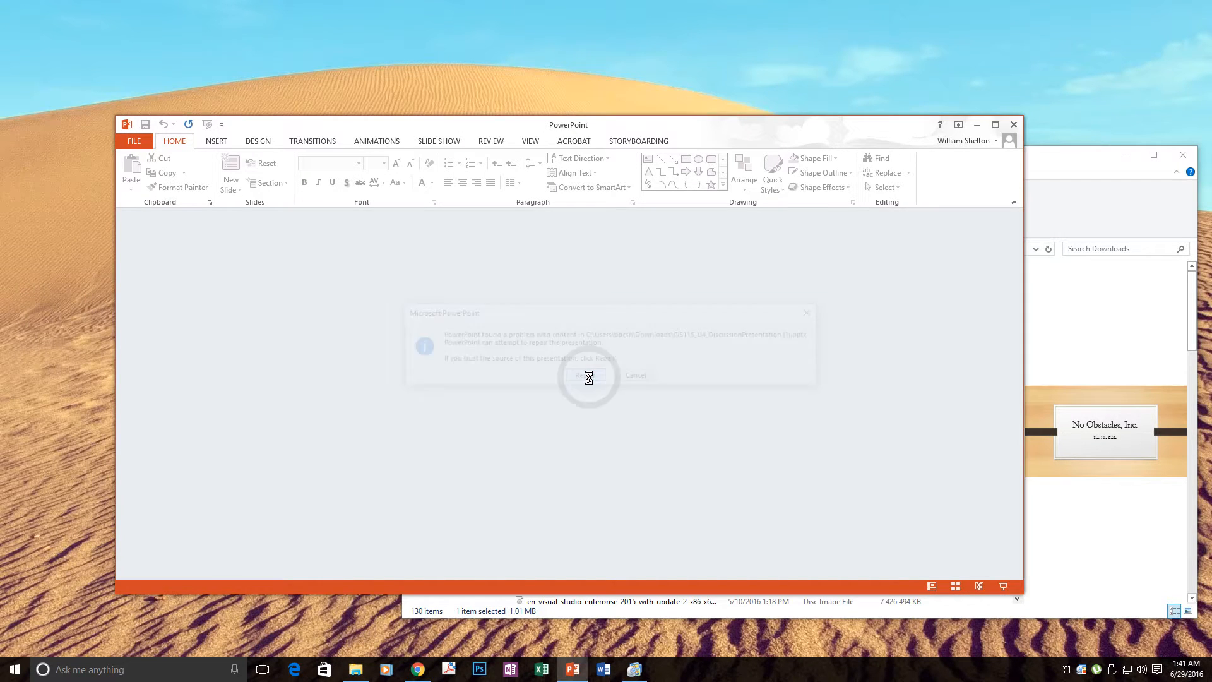
left_click(588, 374)
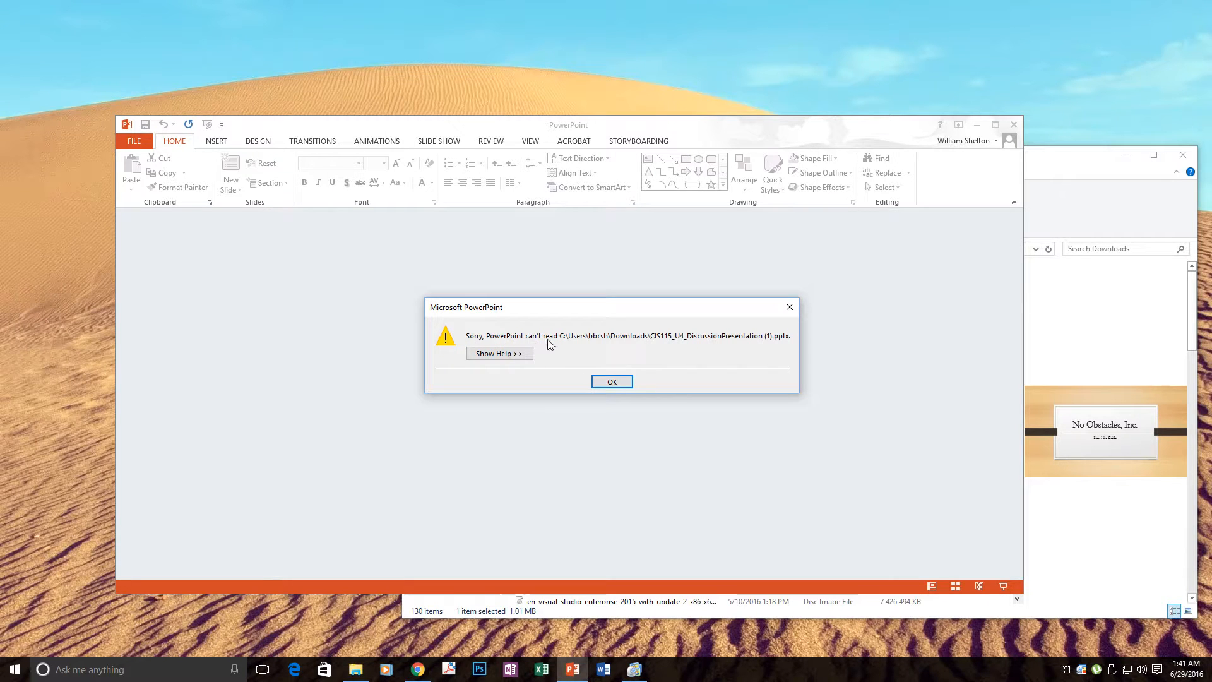
mouse_move(644, 366)
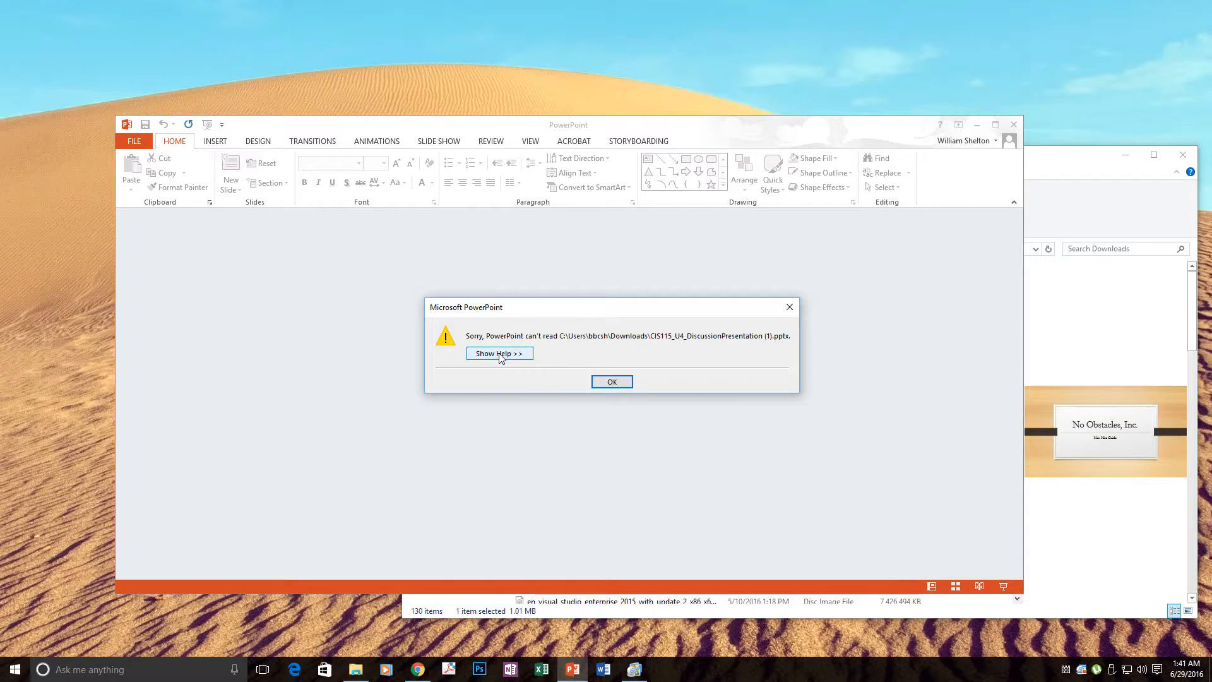
left_click(500, 354)
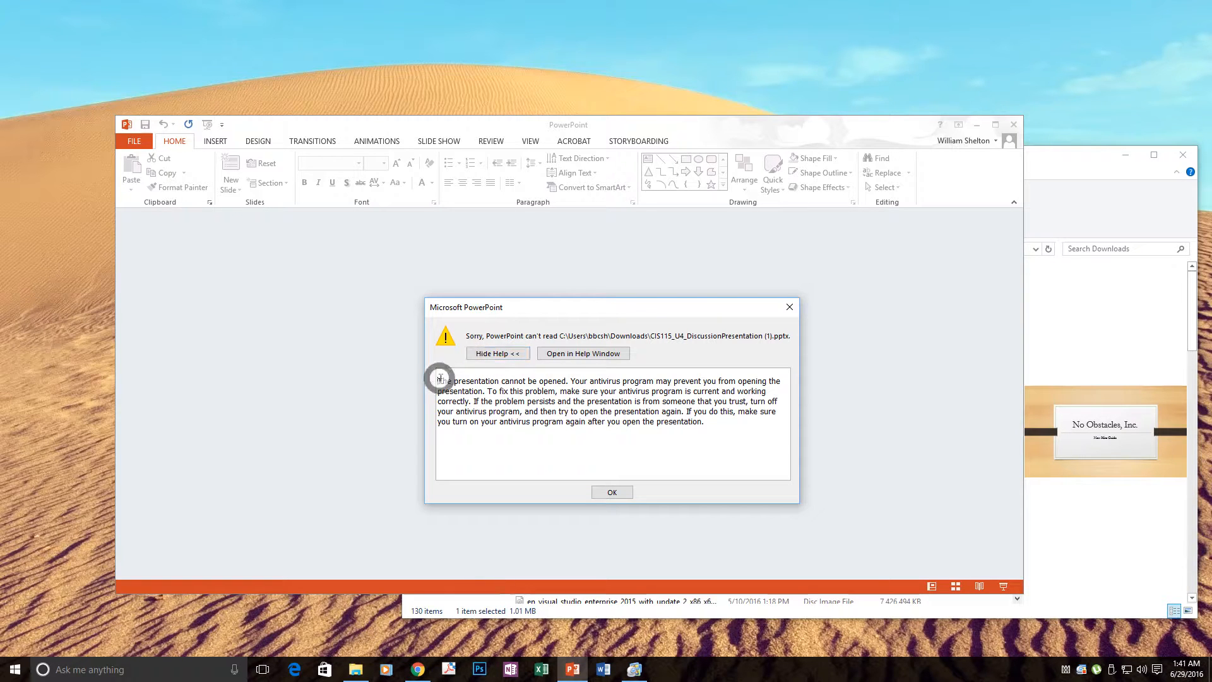
left_click_drag(437, 380, 703, 421)
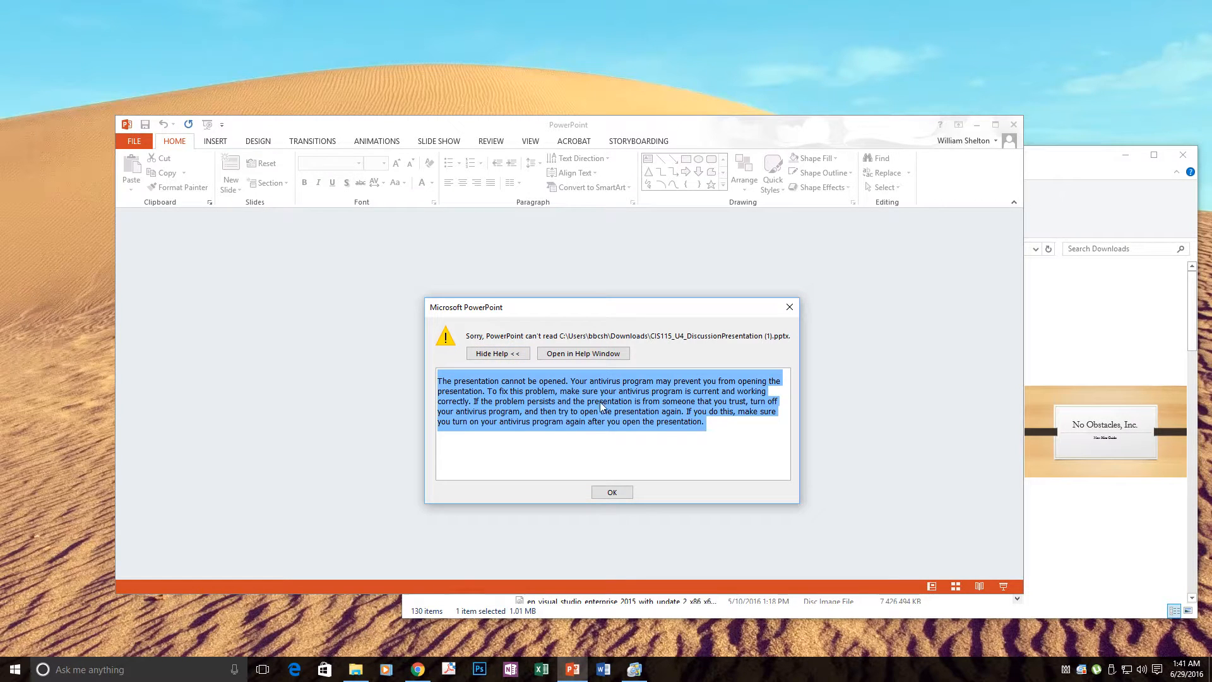
mouse_move(608, 416)
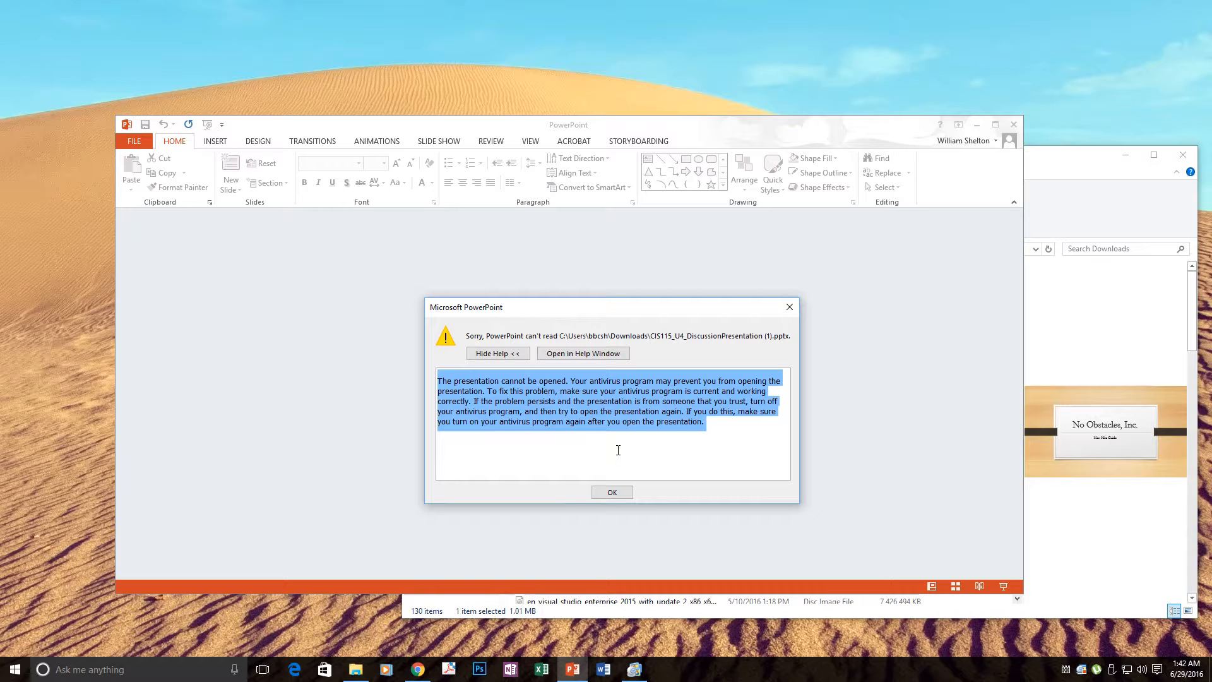
Dismiss the can't-read message and close PowerPoint, returning to Downloads.
left_click(612, 491)
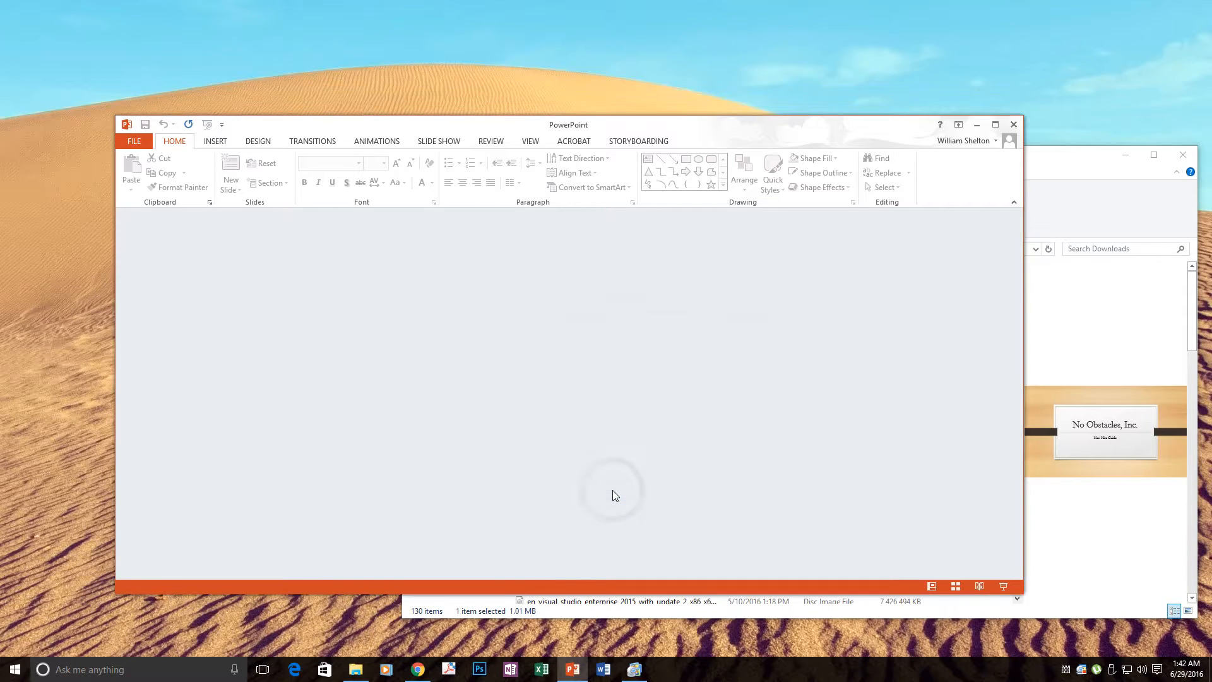
mouse_move(672, 225)
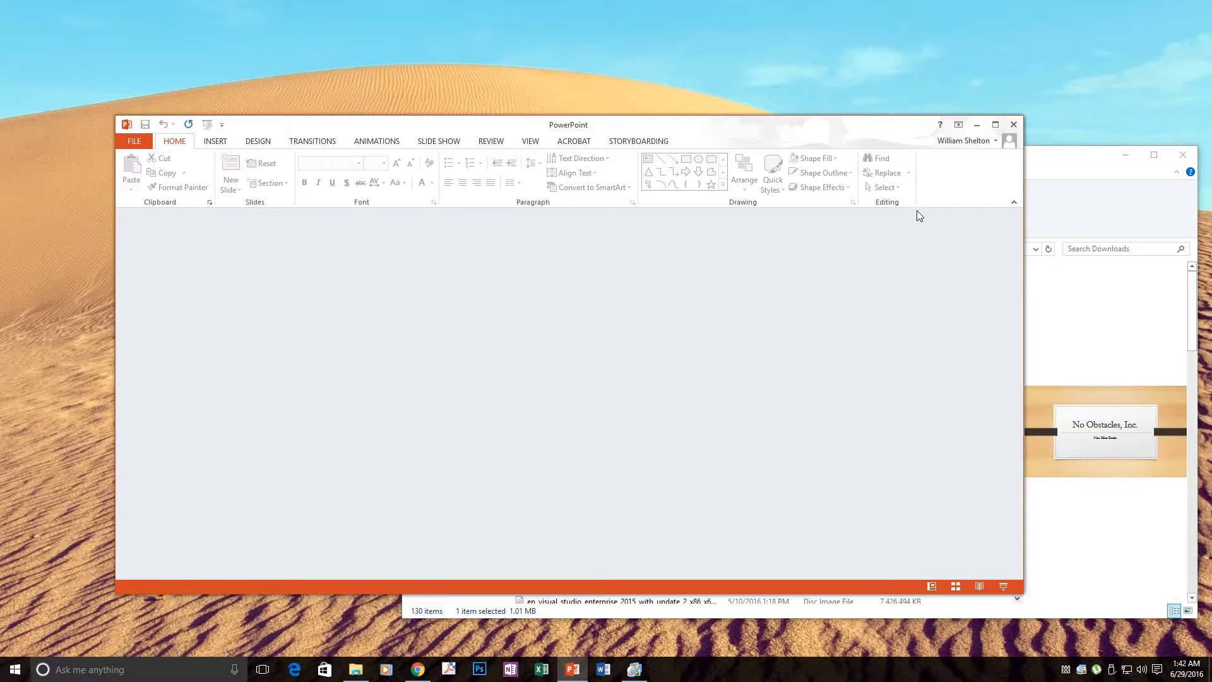
mouse_move(1012, 123)
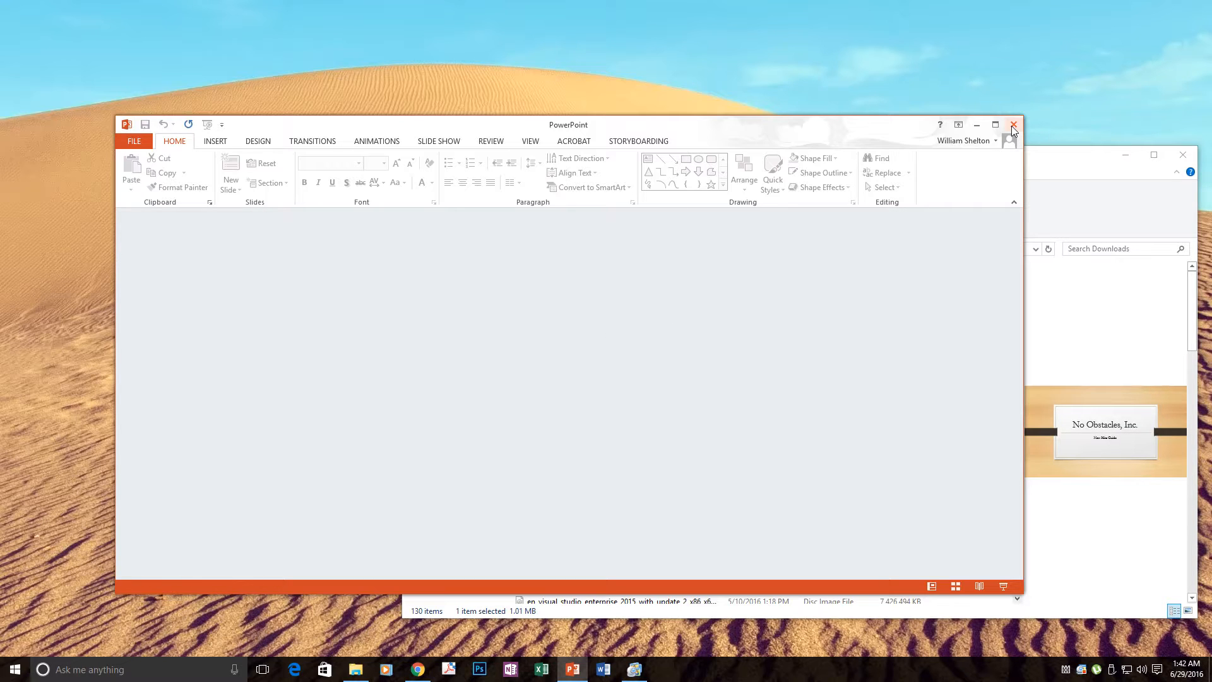
left_click(1013, 124)
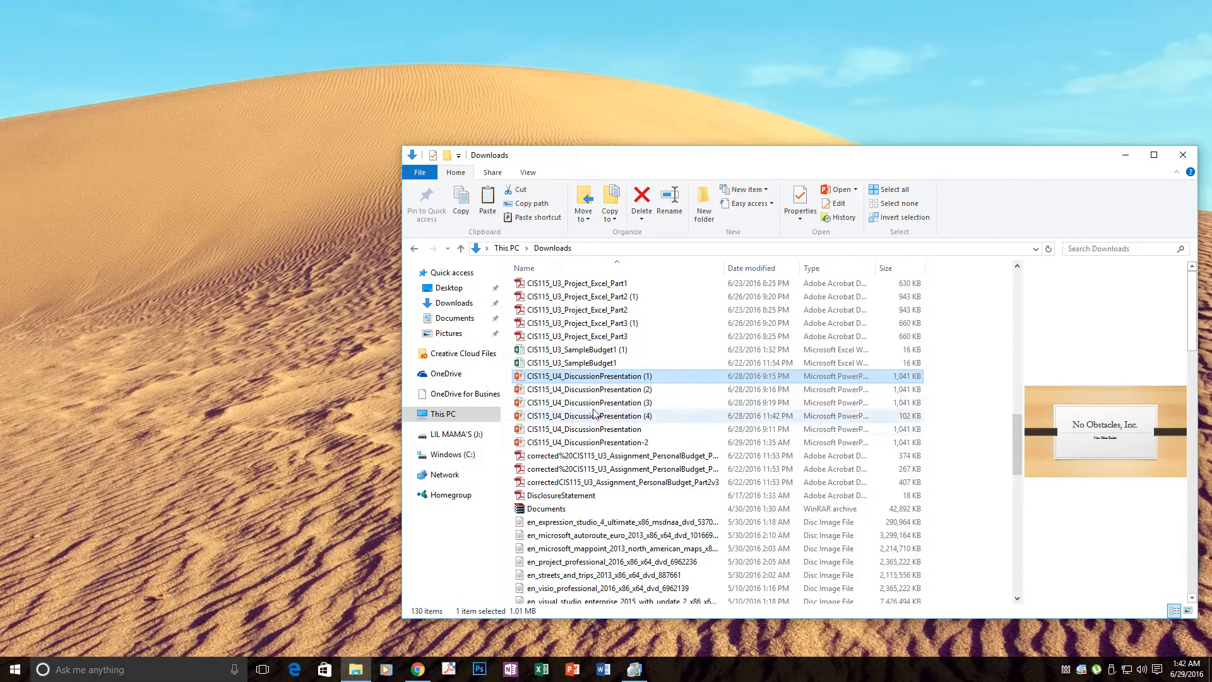
Unblock the presentation file from its Properties so it is no longer flagged as from another computer.
right_click(587, 376)
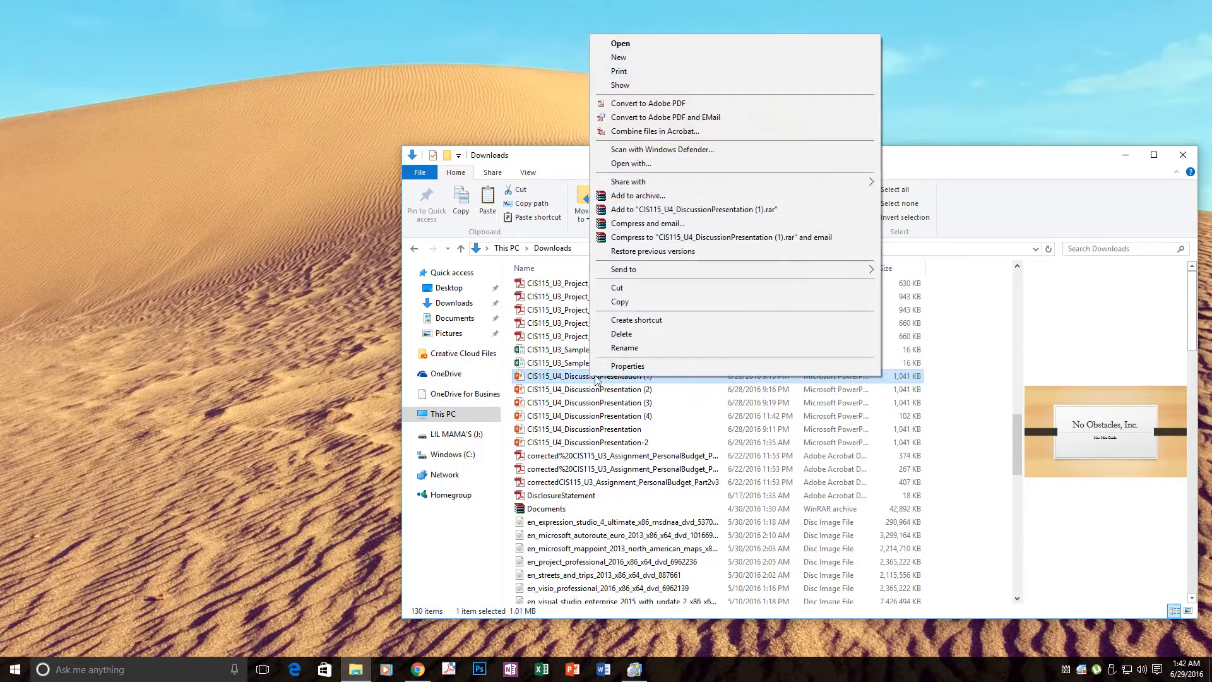
left_click(627, 366)
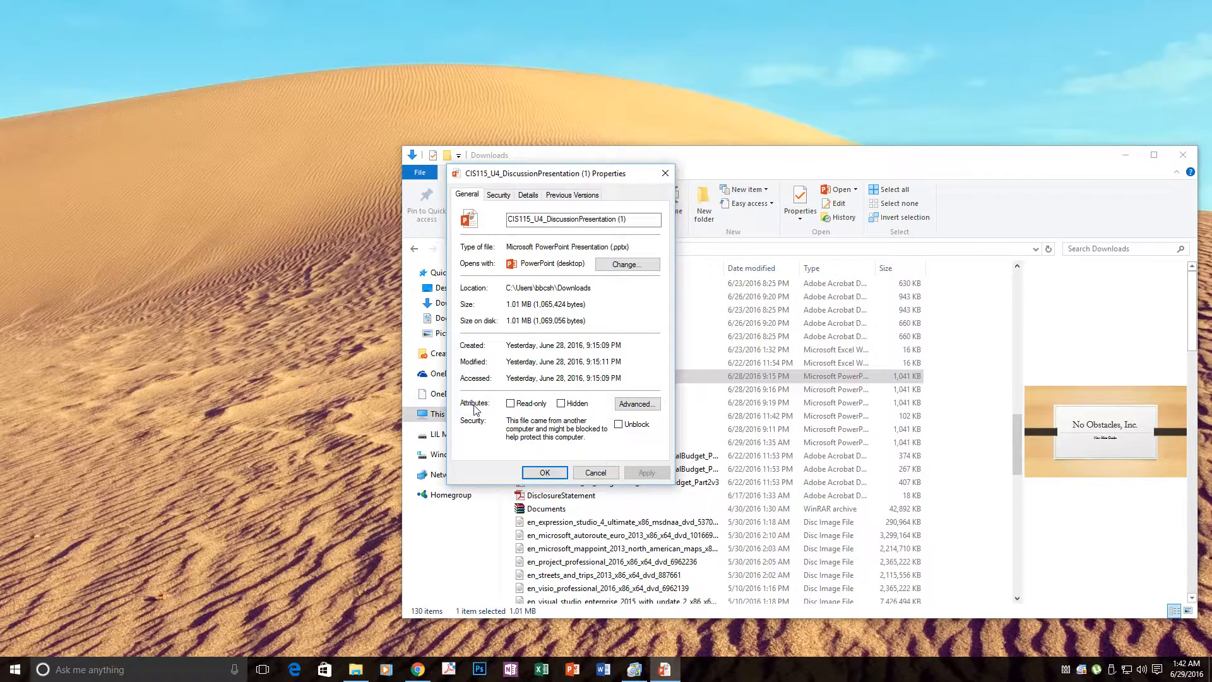
mouse_move(464, 430)
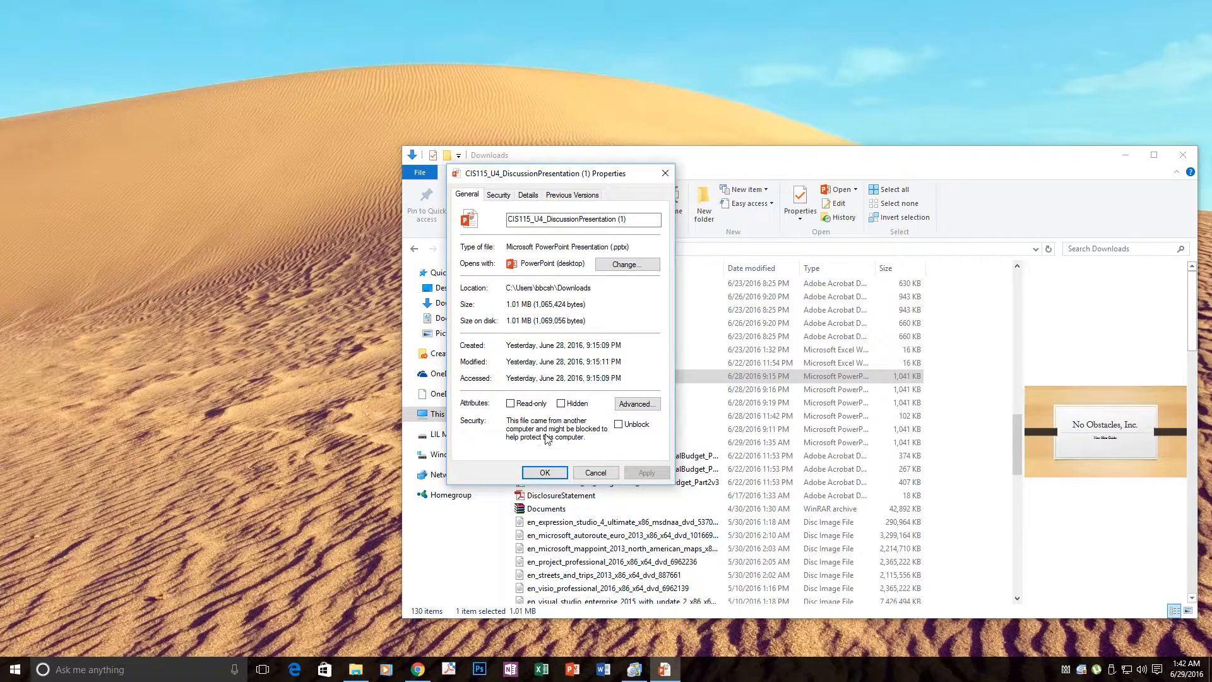
mouse_move(534, 444)
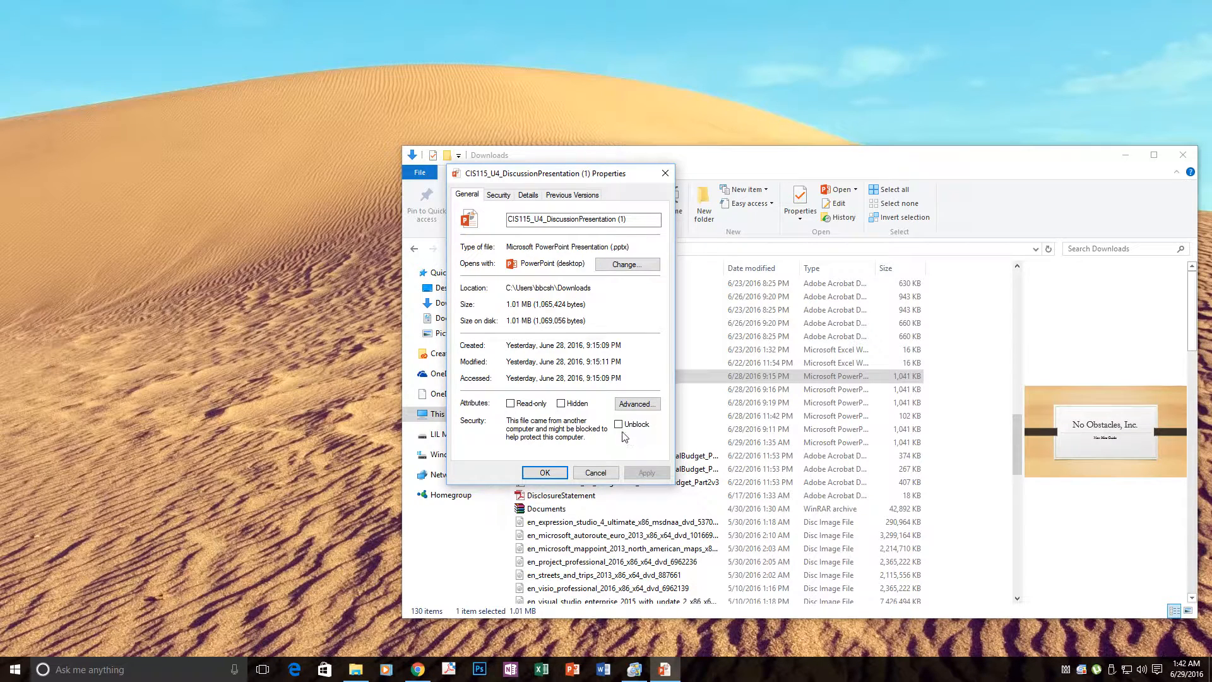
left_click(618, 424)
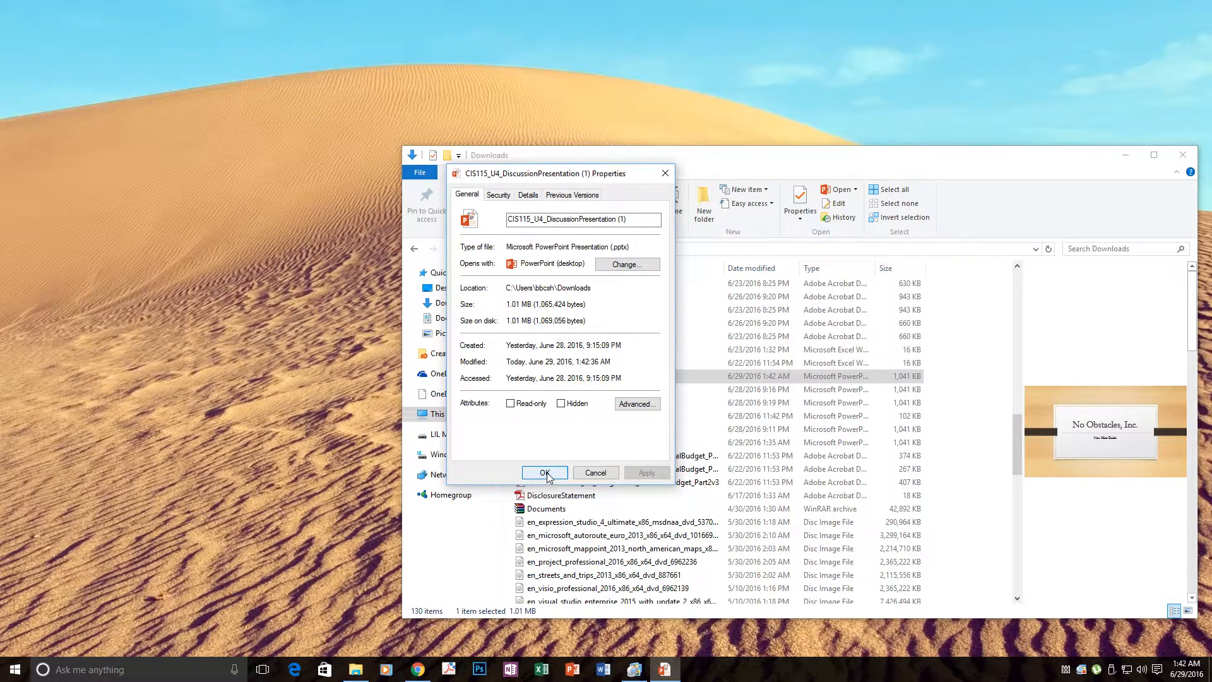
Confirm the unblock, open the No Obstacles, Inc. presentation cleanly, then close it back to Downloads.
left_click(544, 472)
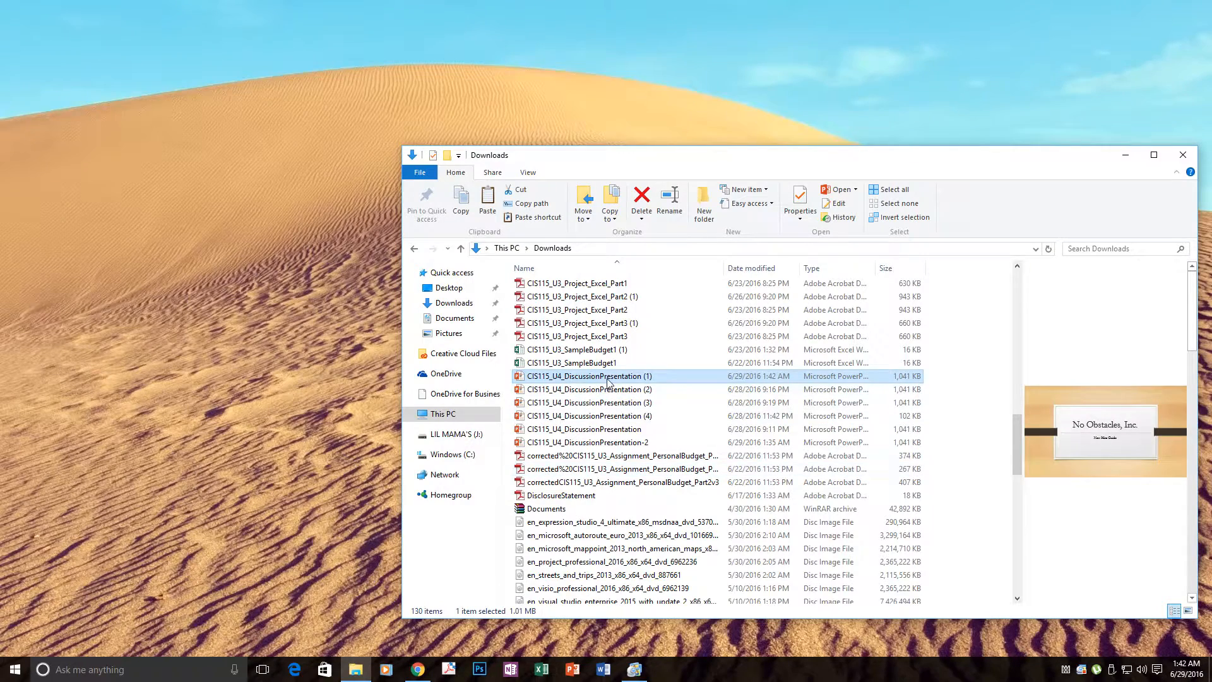
double_click(587, 376)
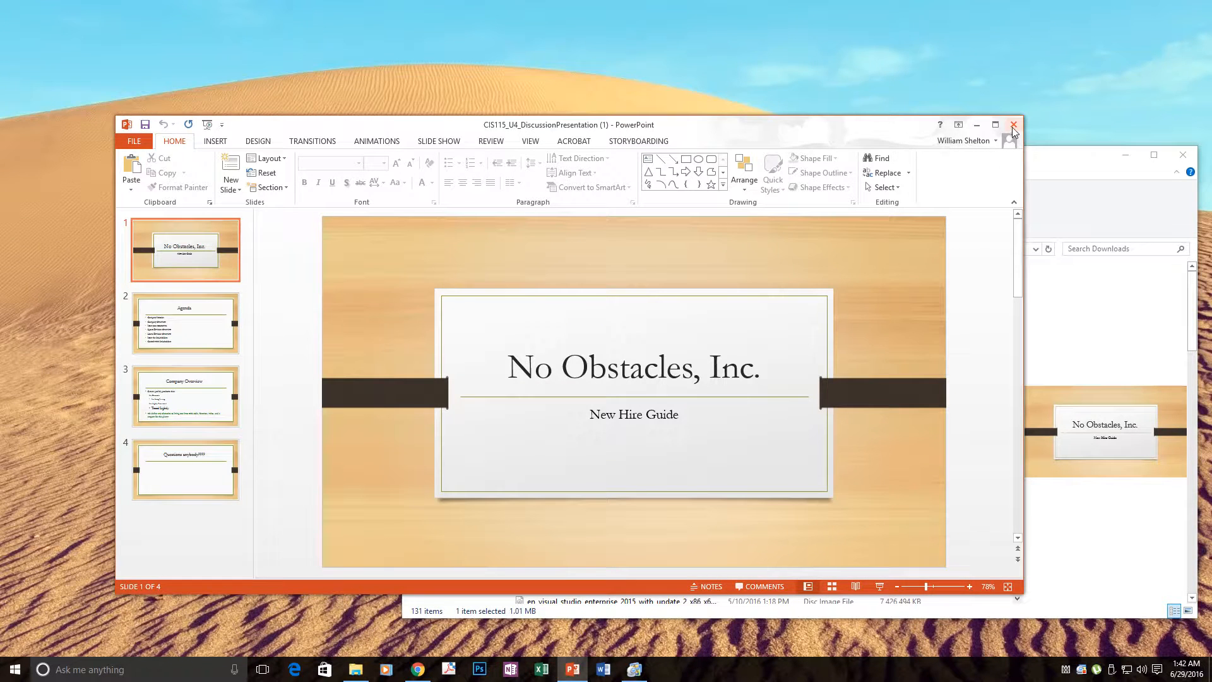
mouse_move(1013, 128)
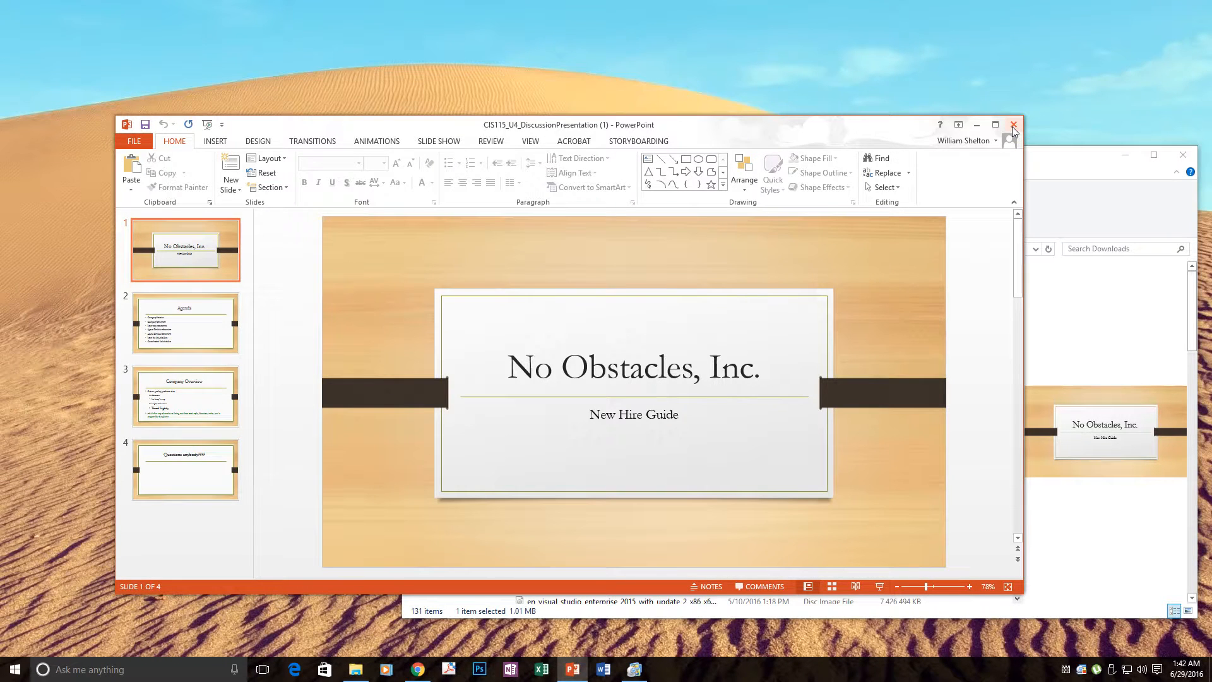
left_click(1013, 124)
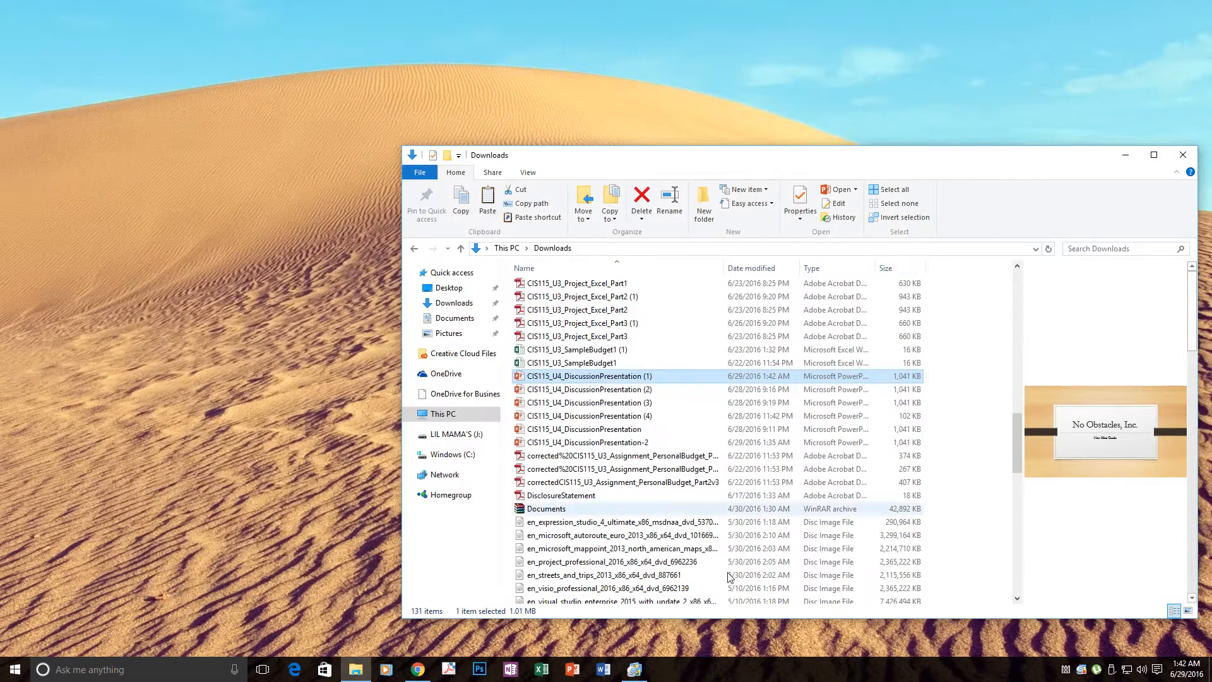